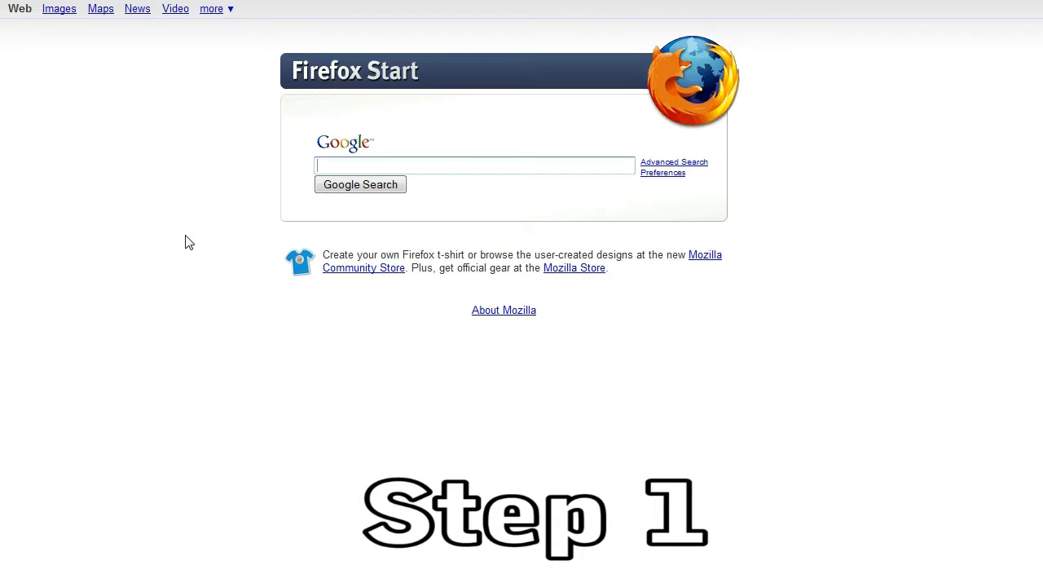
- Search Google for 'camtas', open the TechSmith Camtasia Studio result, and go to Free Trial
text(camtasia)
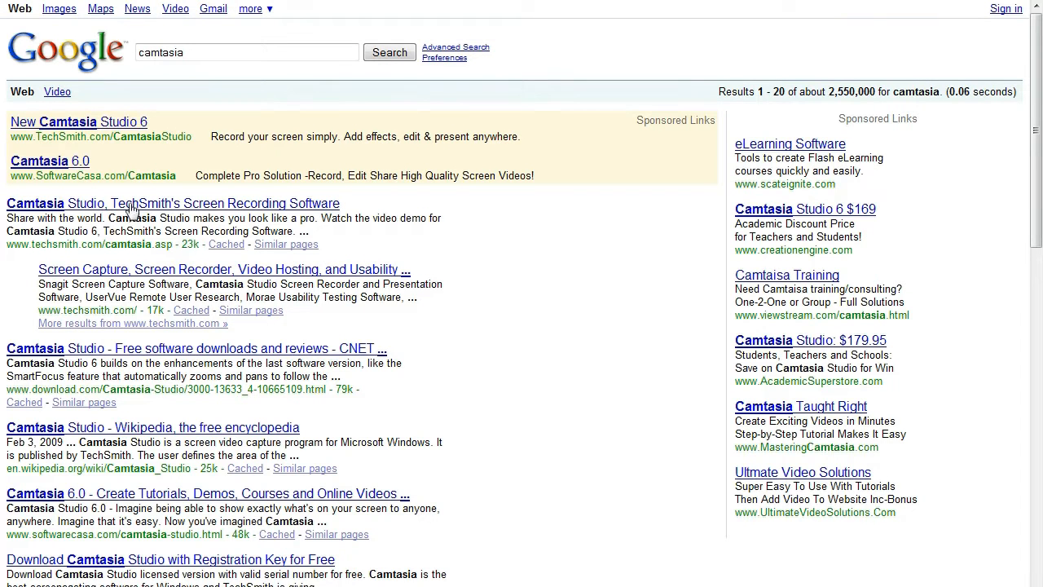
click(173, 202)
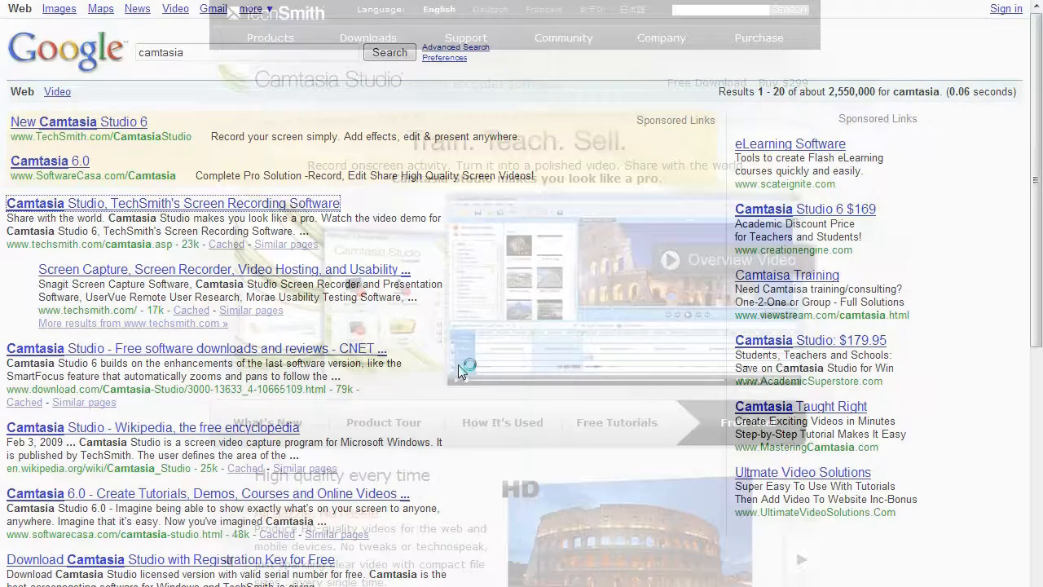
click(172, 203)
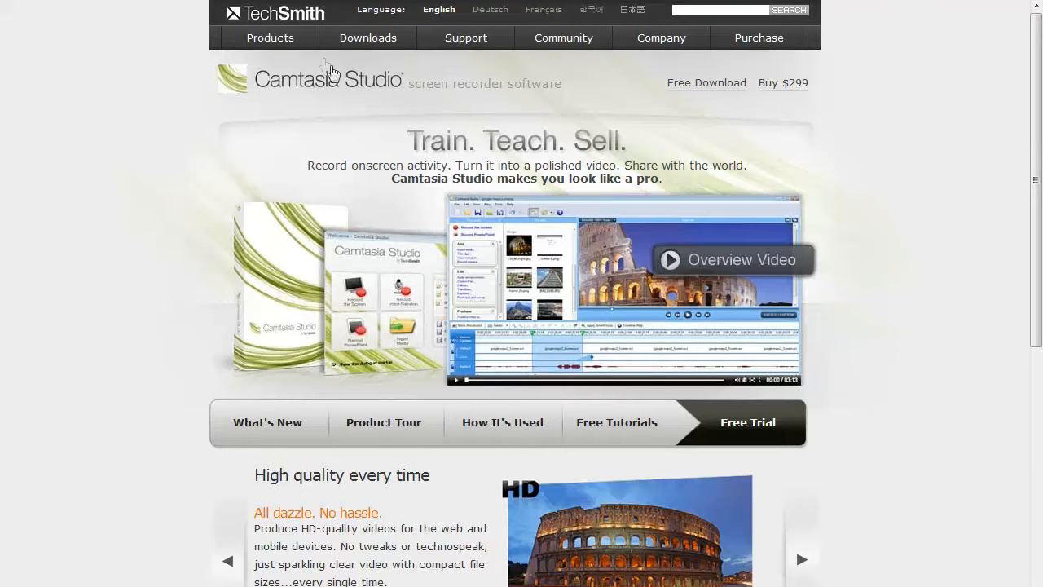
mouse_move(748, 422)
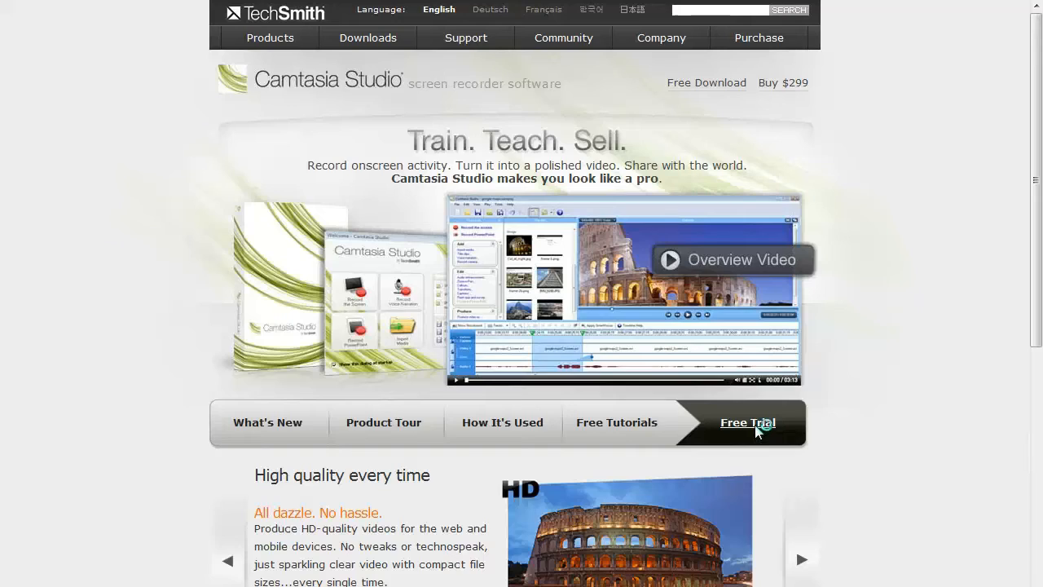
click(747, 422)
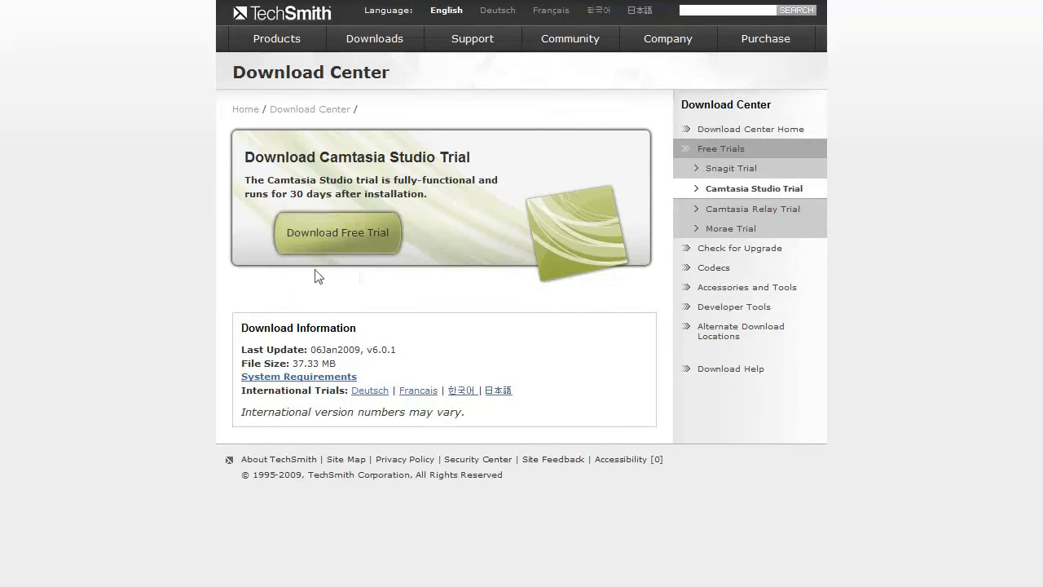
mouse_move(8, 86)
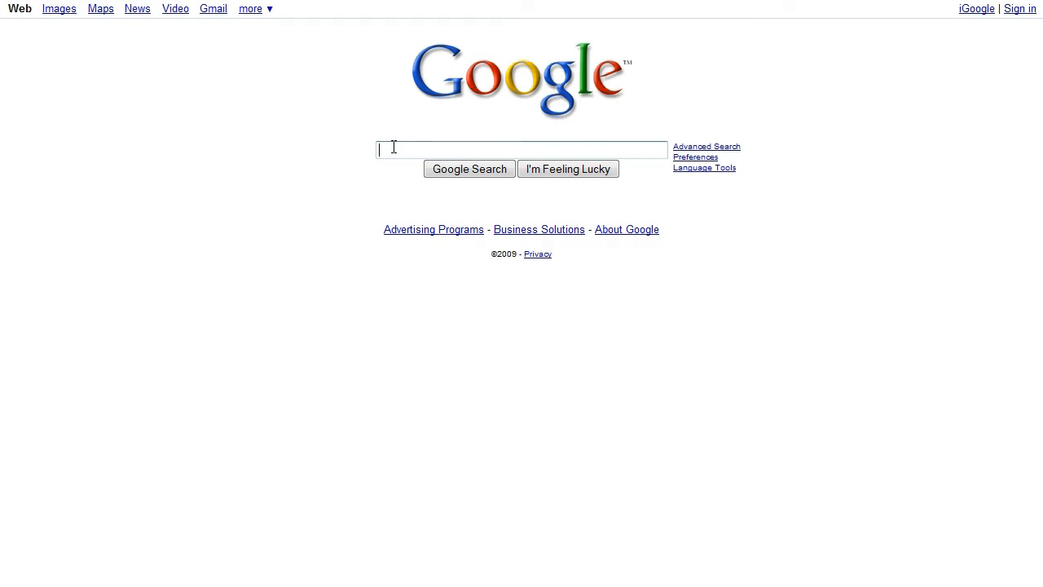
- Search Google for 'xiliso' and download Xilisoft Video Converter Ultimate from its page
text(xiliso)
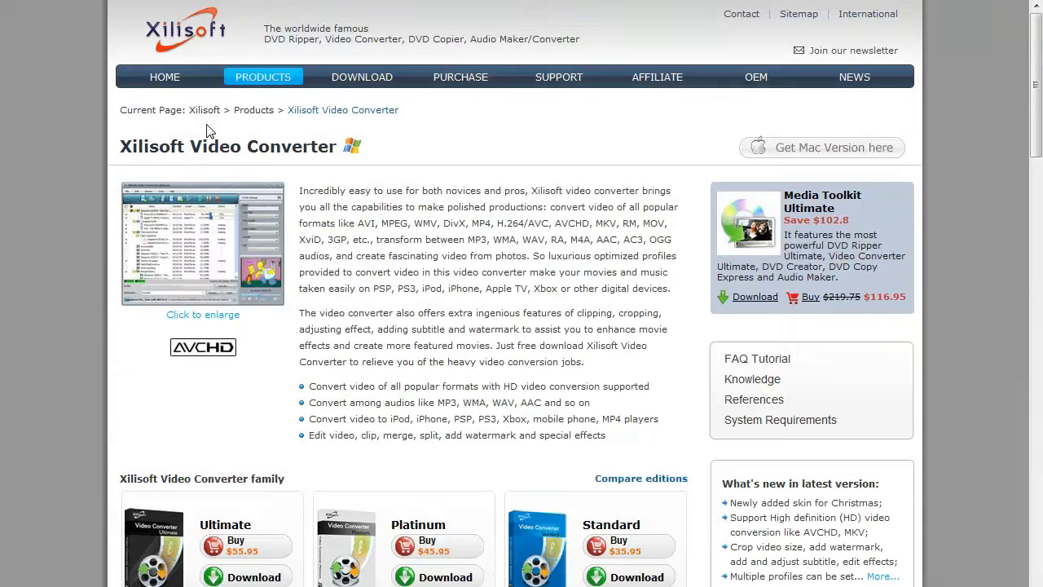
mouse_move(437, 519)
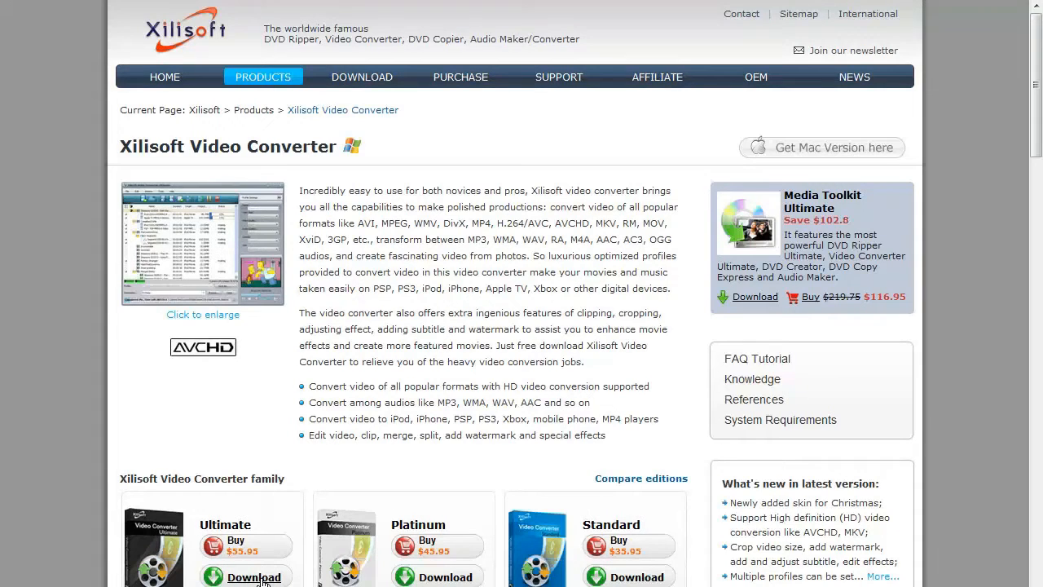
click(254, 576)
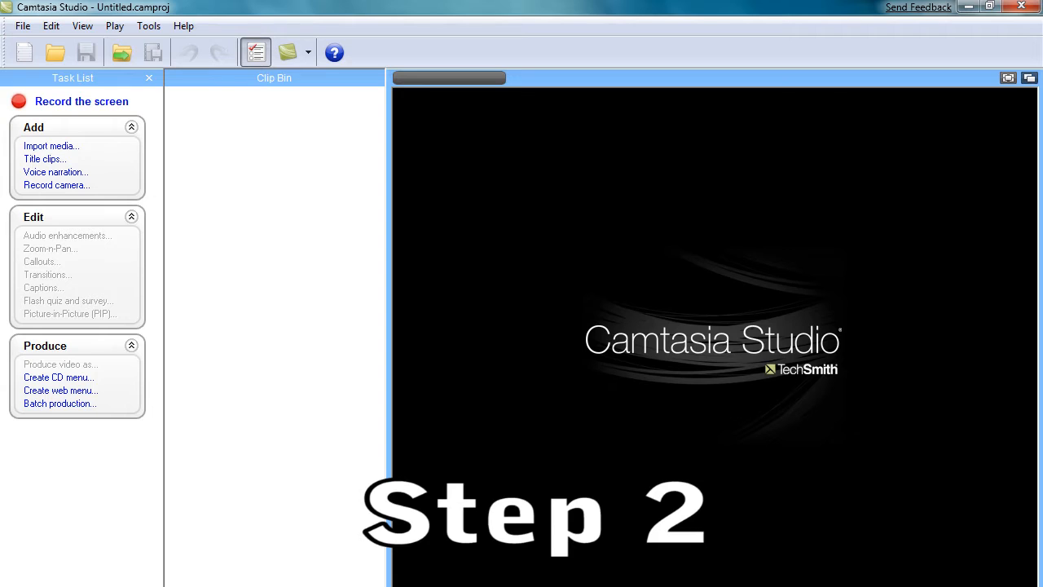
- Open Camtasia Recorder from the Tools menu and bring up its Options
click(149, 25)
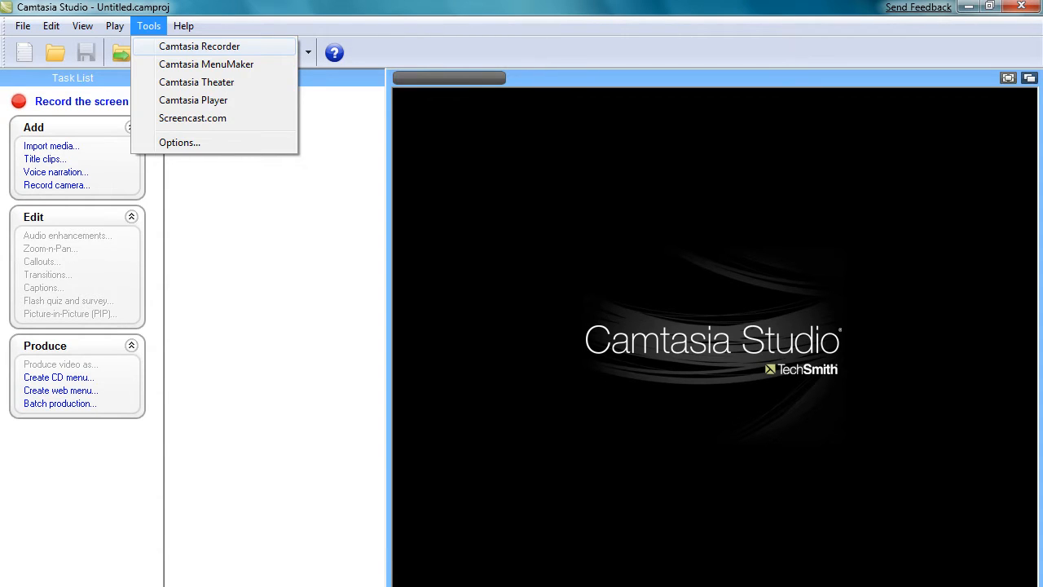
click(198, 46)
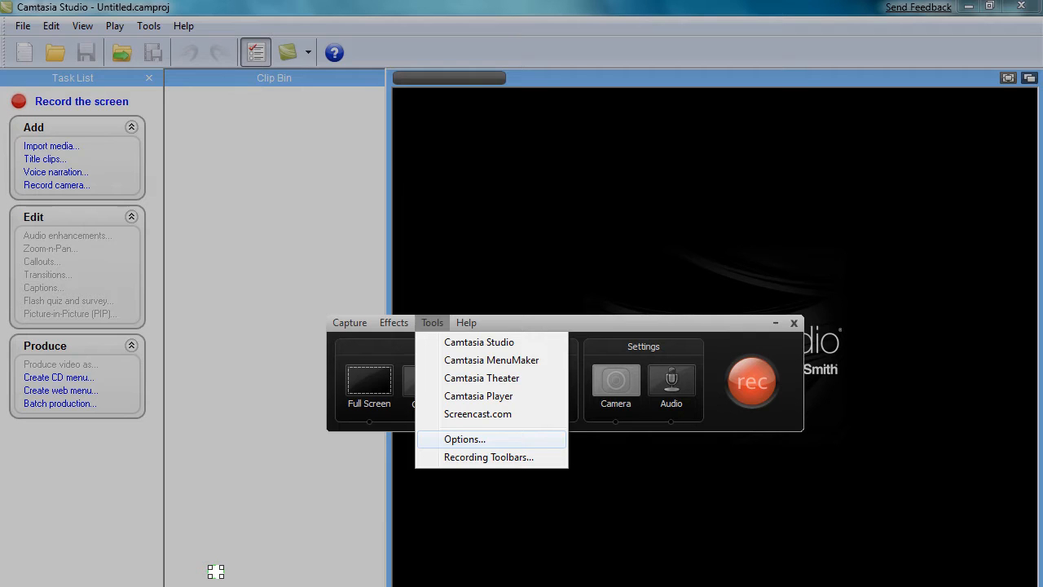
click(464, 439)
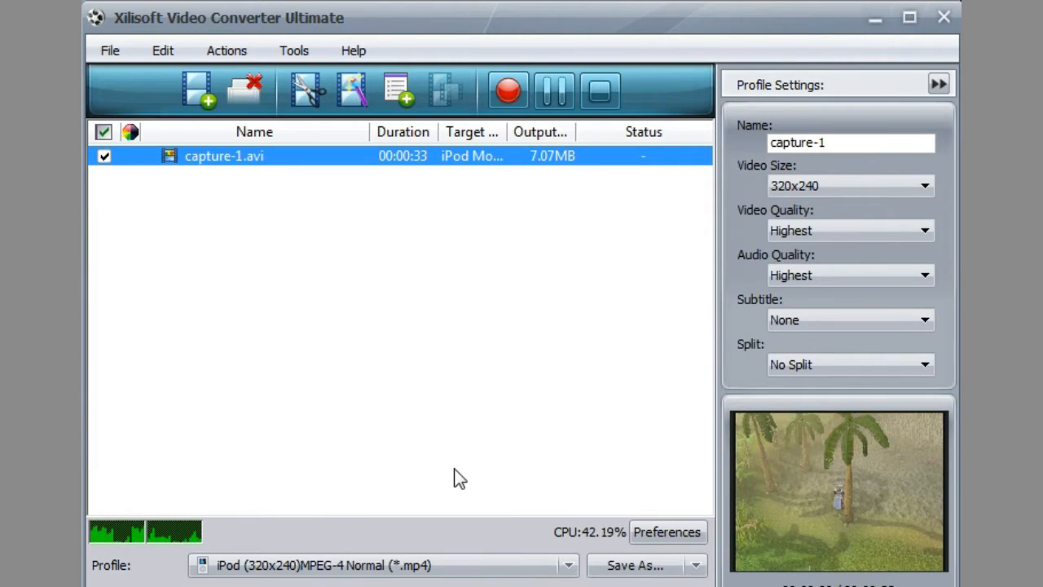
- Set capture-1.avi's profile to HD Video > HD H.264/MPEG-4 AVC Video (*.mp4)
click(568, 565)
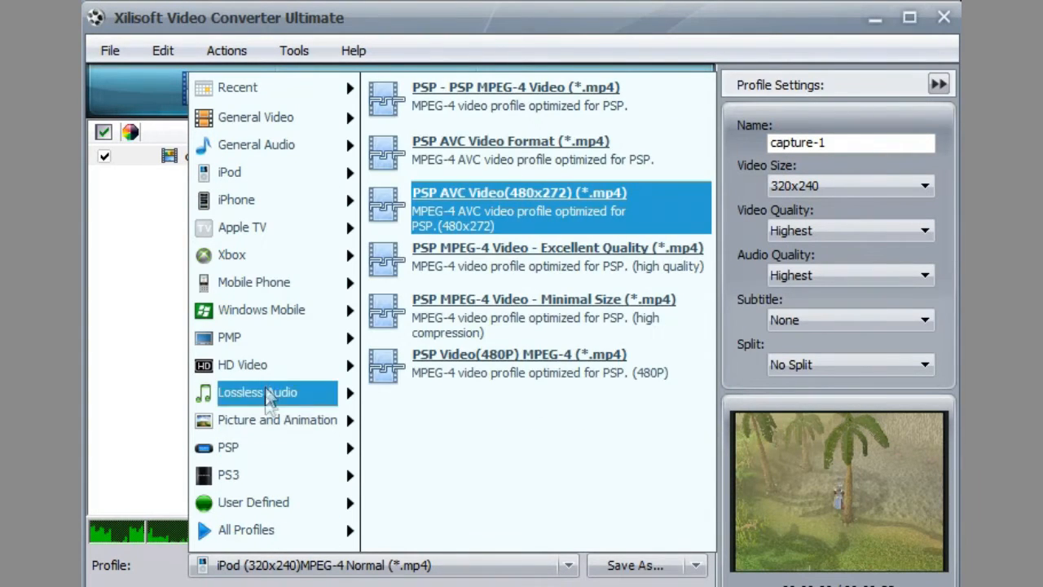
click(242, 364)
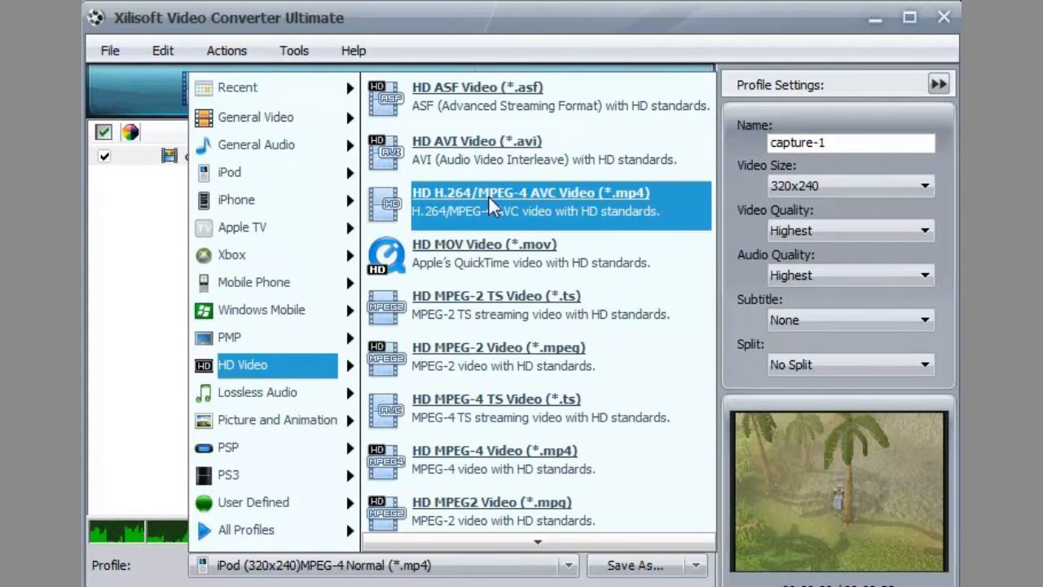
click(531, 192)
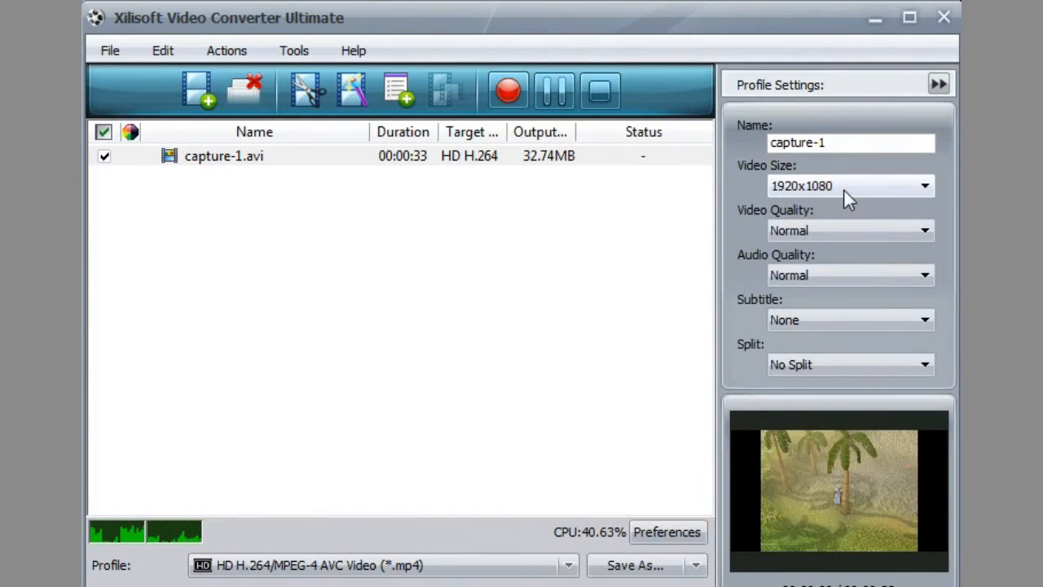
- Keep video size at 1920x1080 and set audio quality to Highest
click(924, 185)
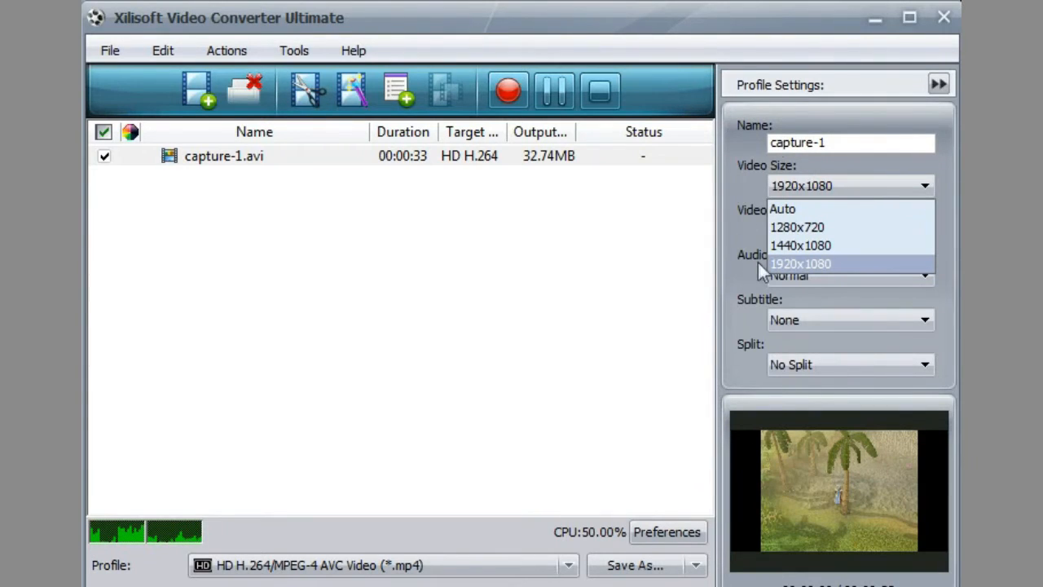
click(801, 263)
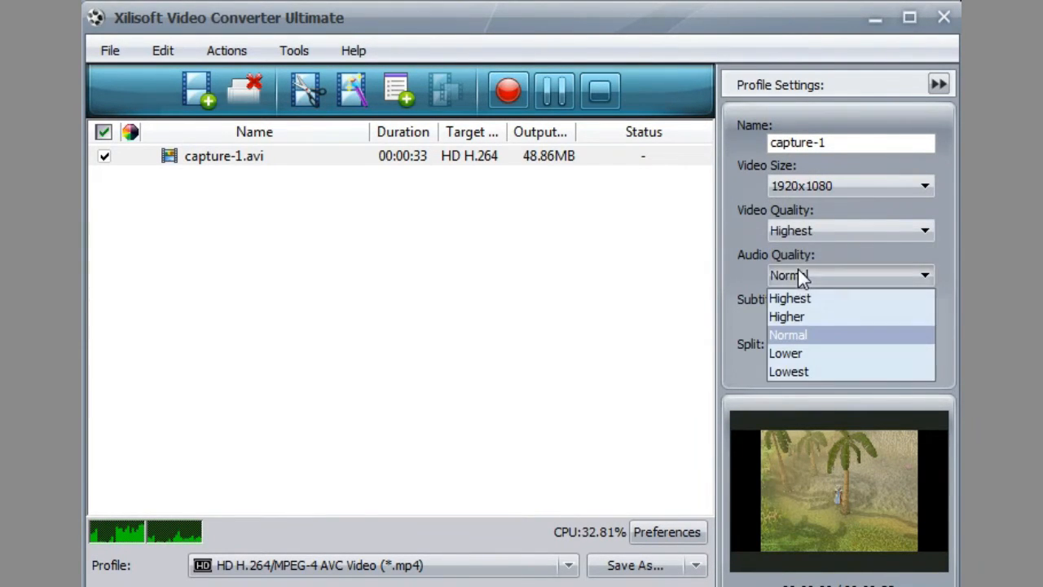
click(789, 297)
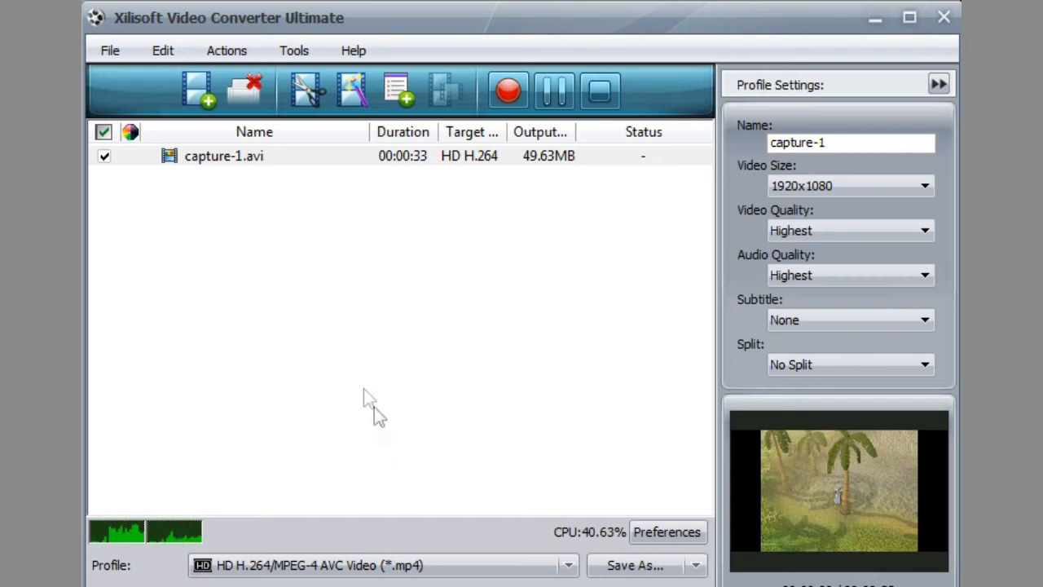
mouse_move(363, 166)
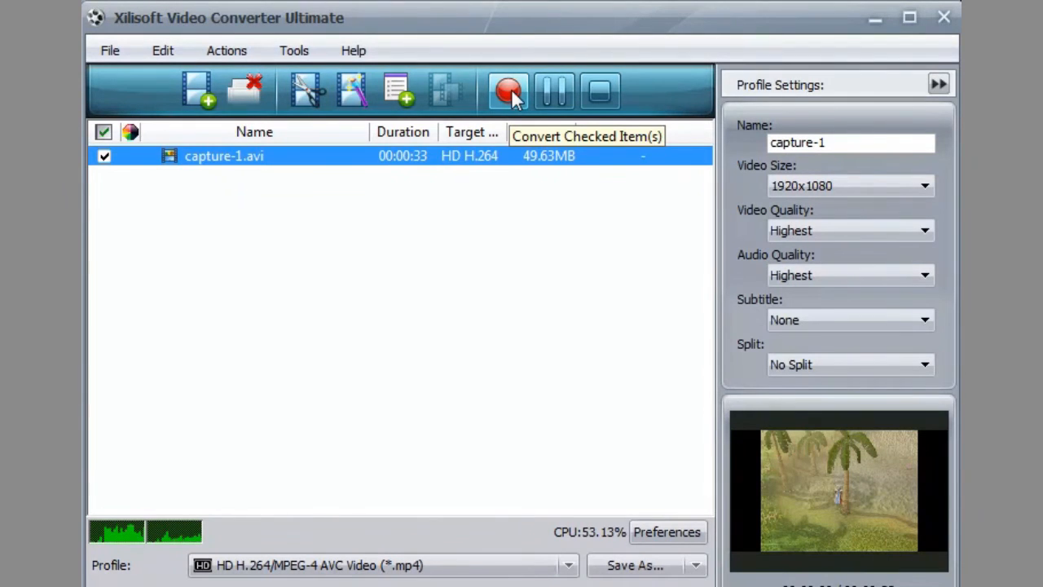
- Start converting capture-1.avi with the Convert Checked Item(s) button
click(508, 90)
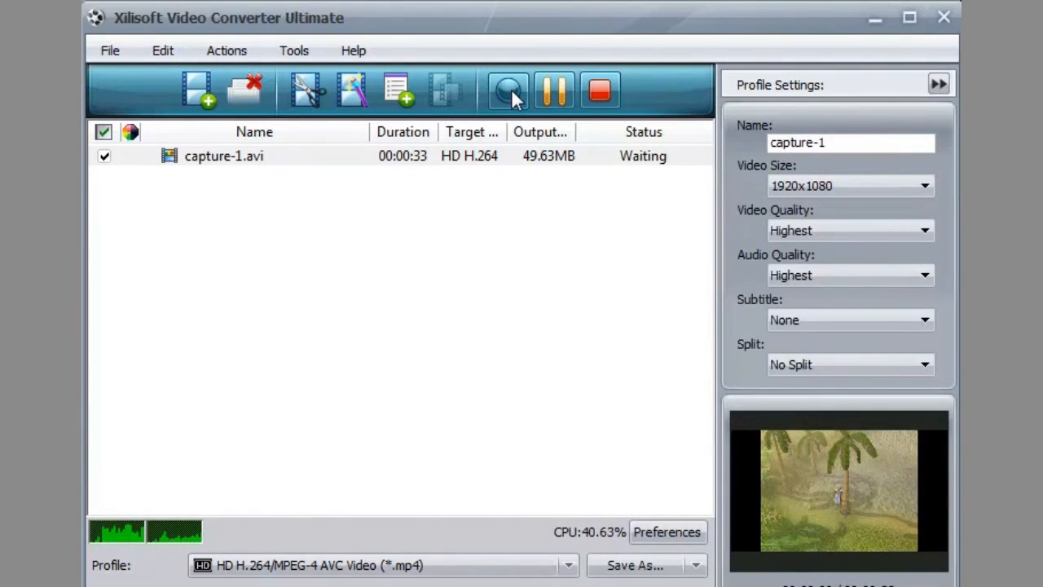
click(506, 90)
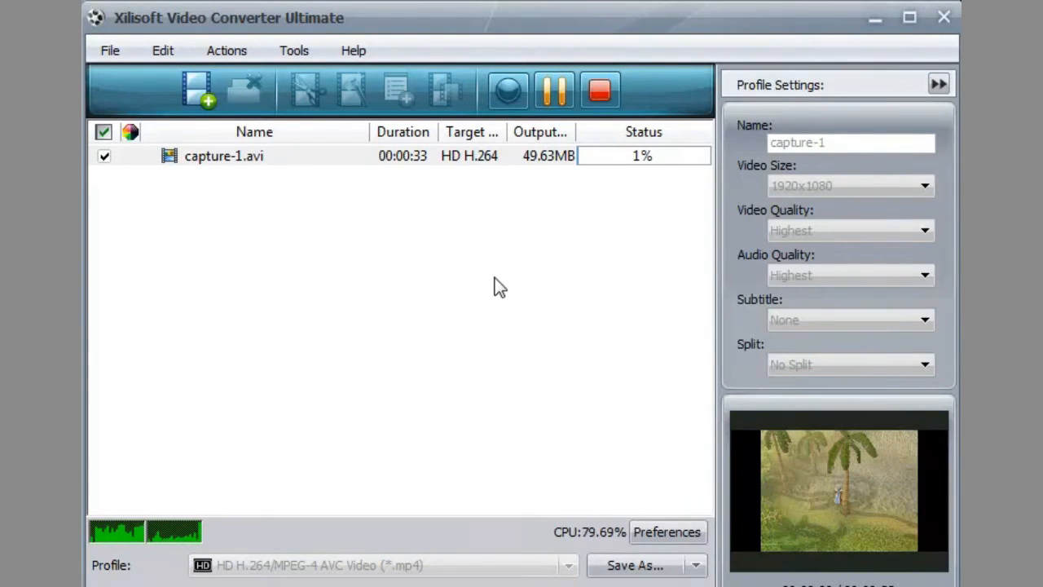
mouse_move(497, 316)
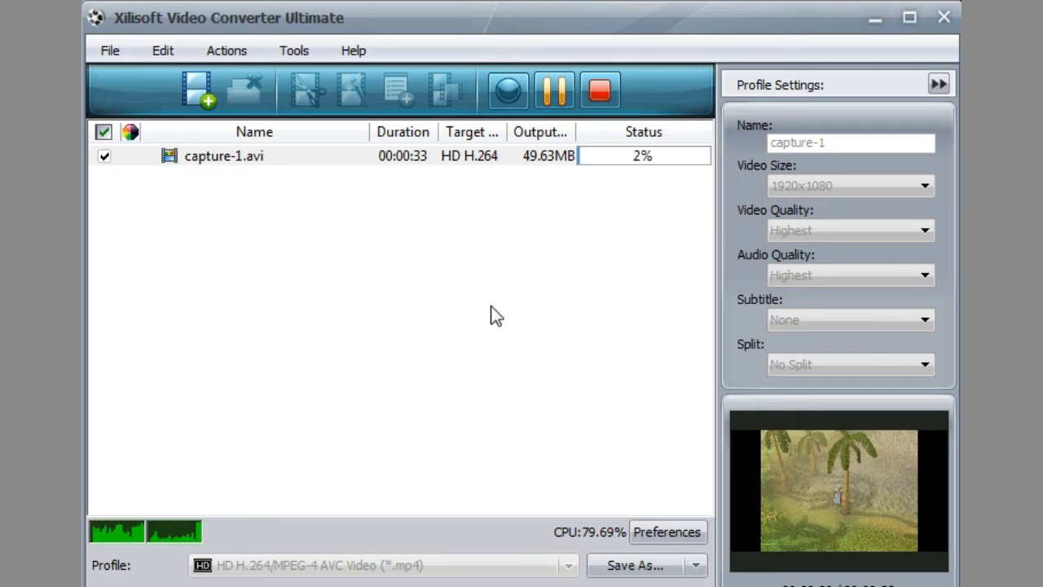